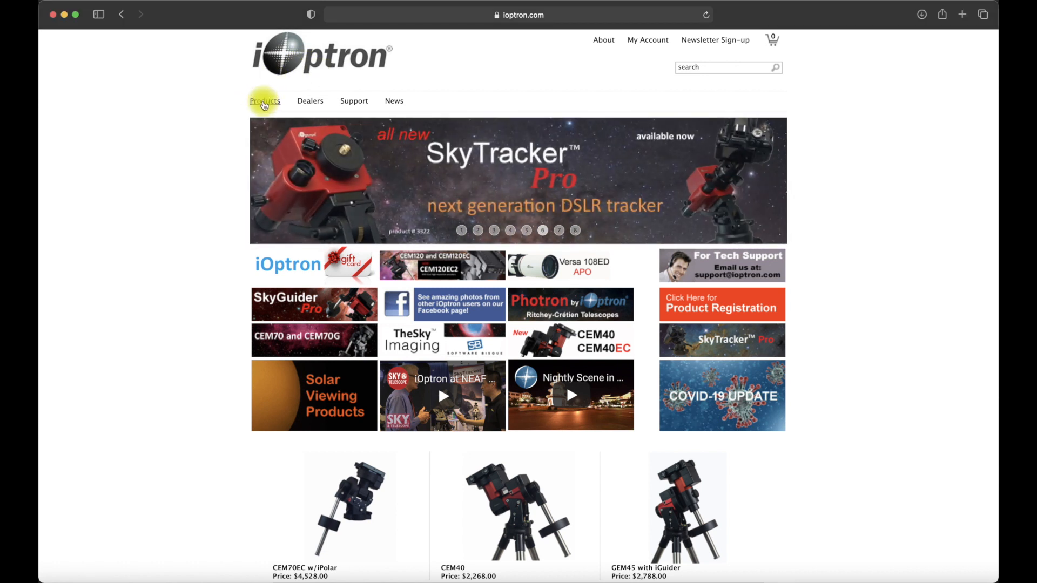
- Navigate the store to Products › German Equatorial Mounts › GEM45
left_click(264, 101)
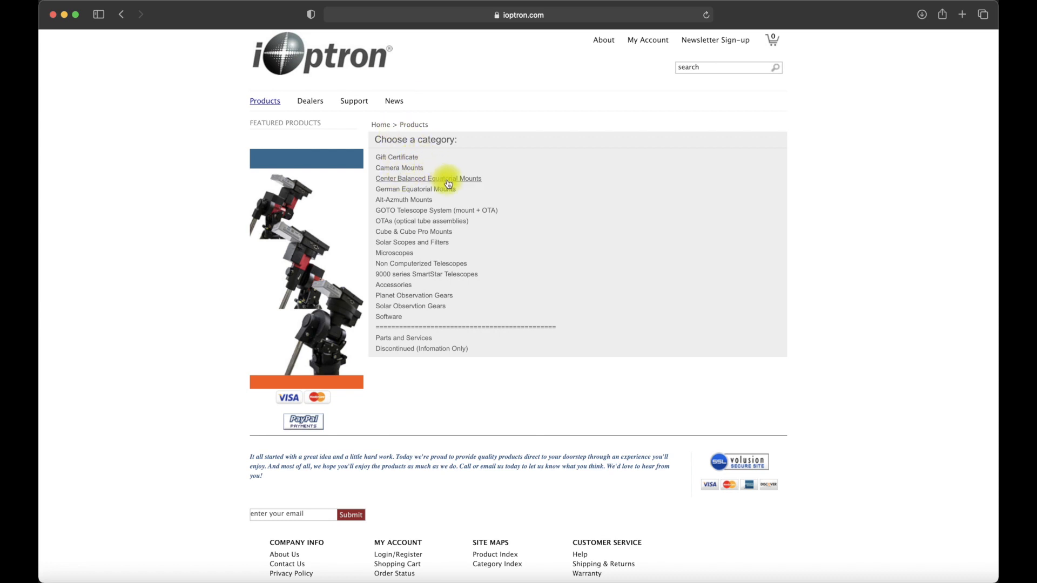
left_click(414, 188)
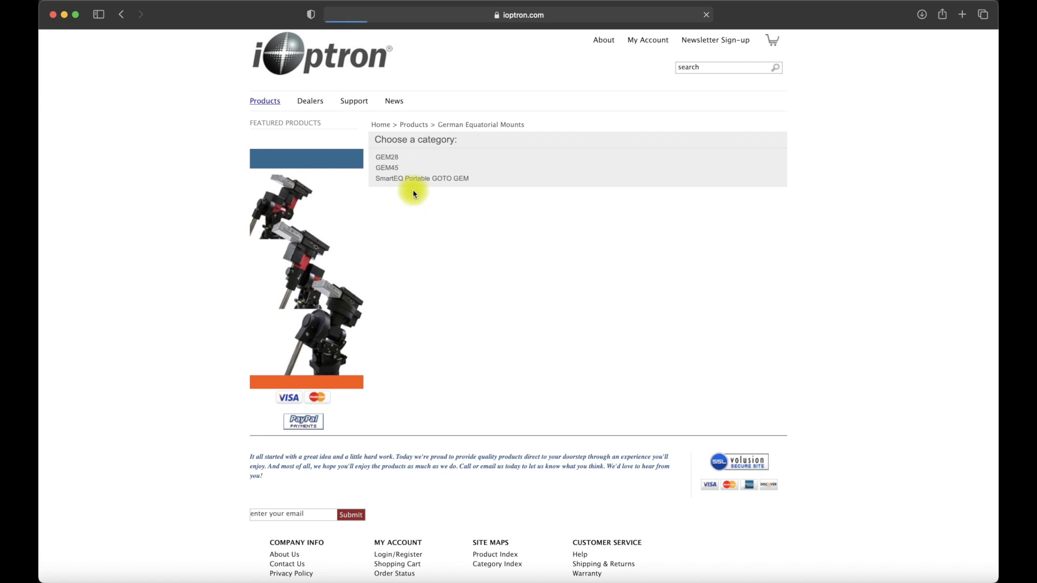
left_click(386, 167)
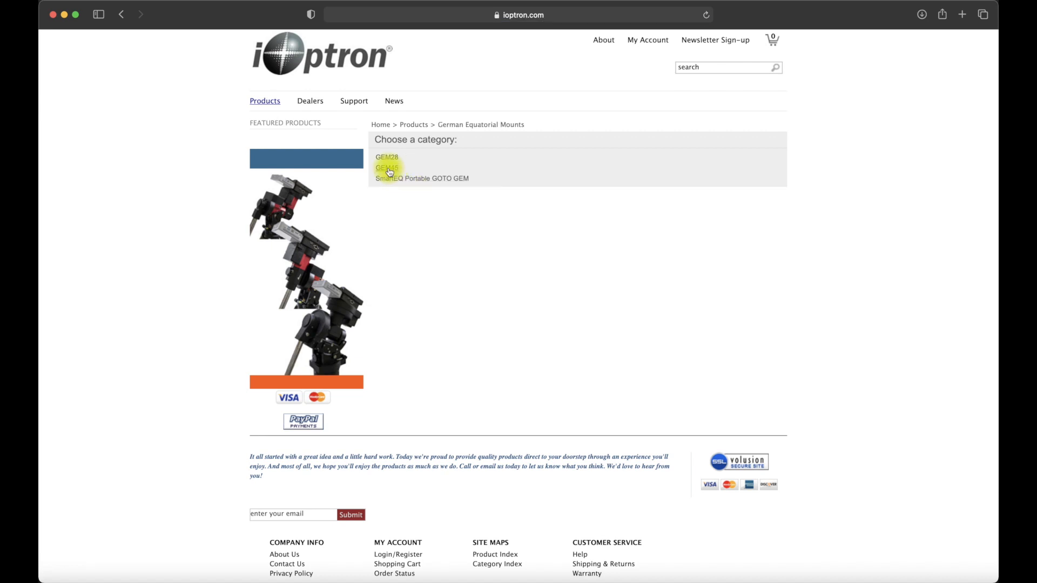
left_click(387, 167)
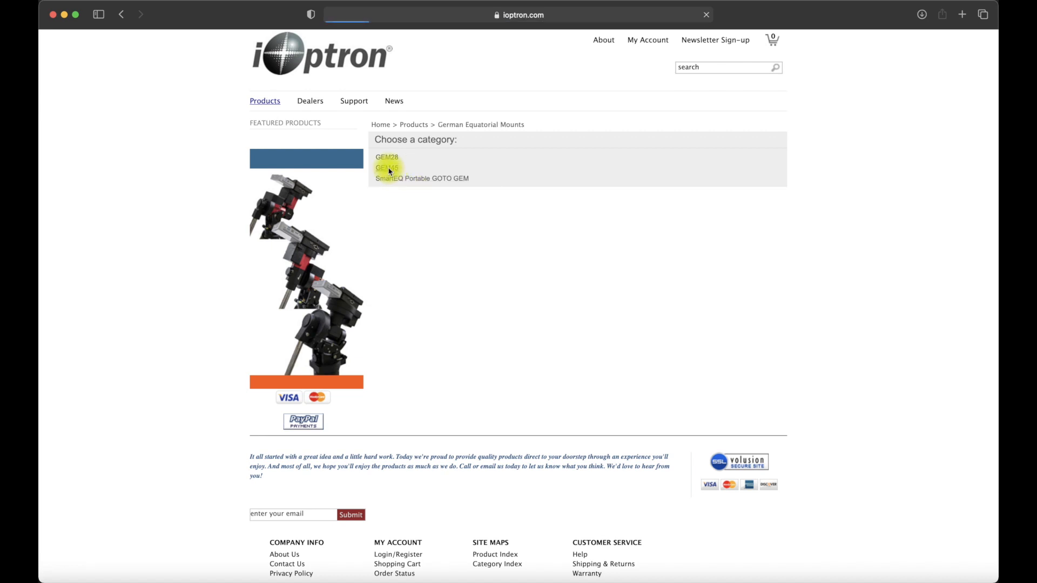
left_click(387, 168)
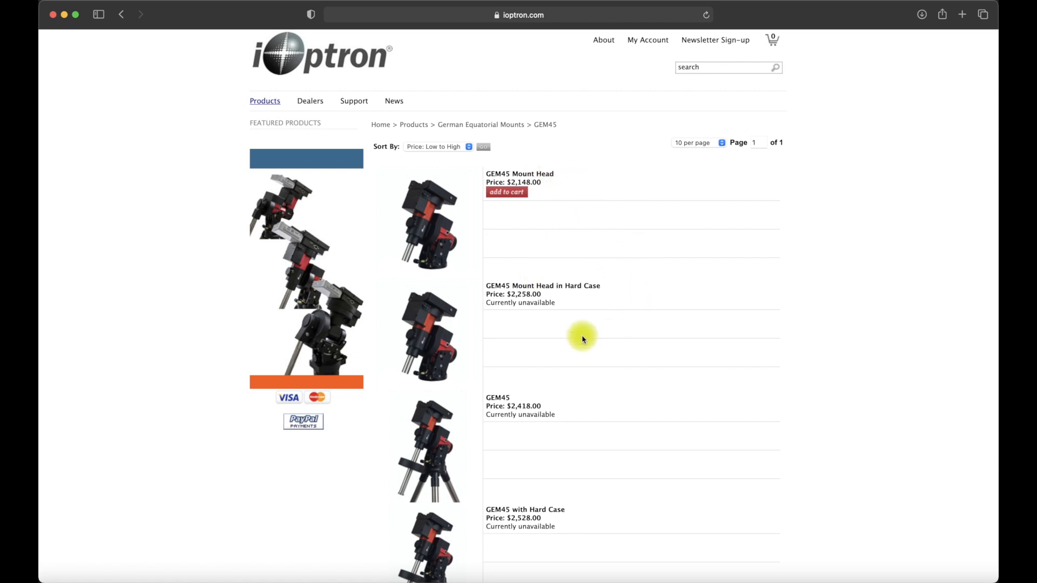
- Review the GEM45 variants with prices and availability down to the last model and back up
scroll("down", 3)
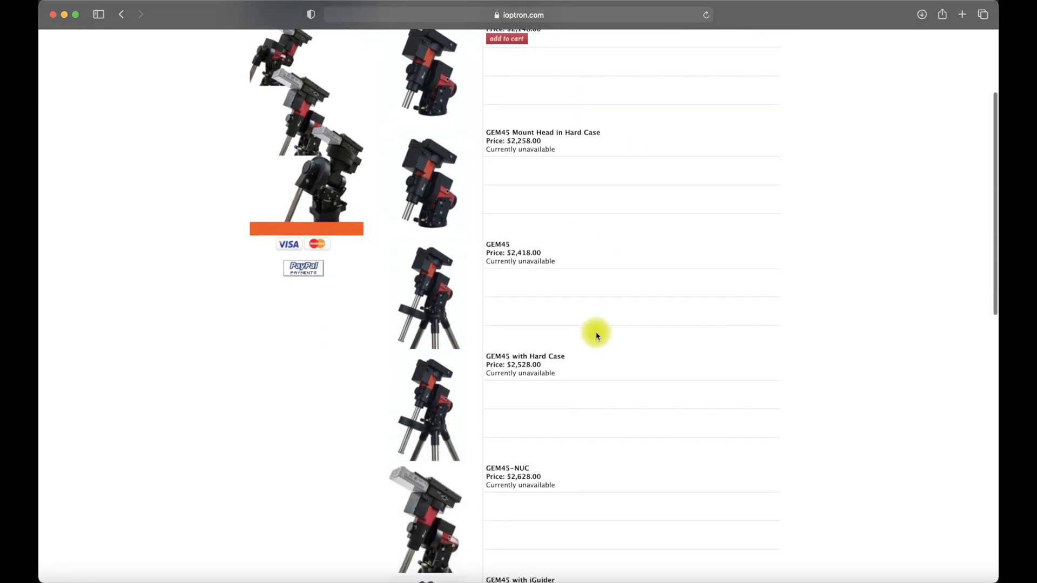
scroll("down", 3)
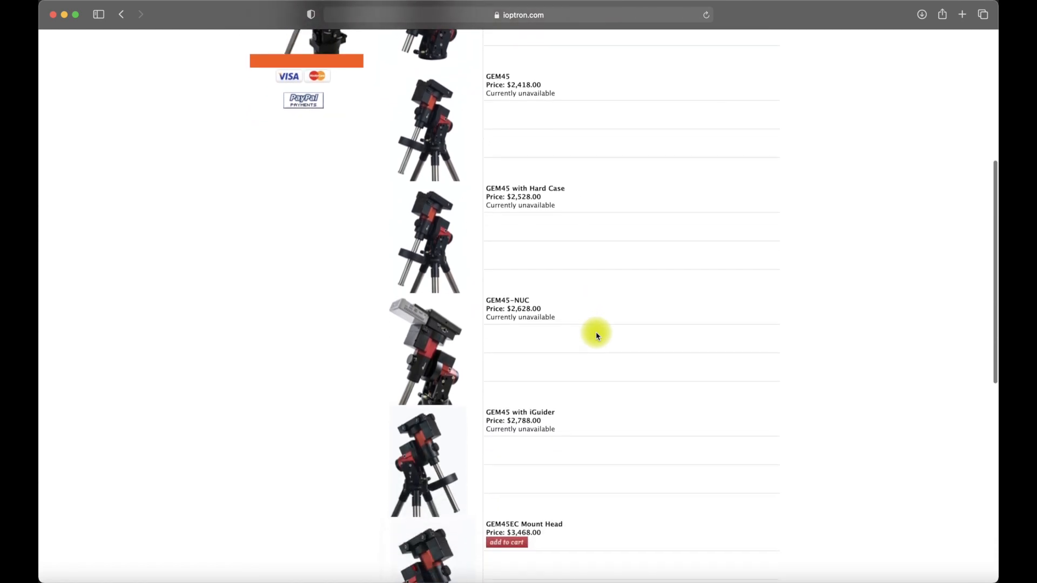
scroll("down", 3)
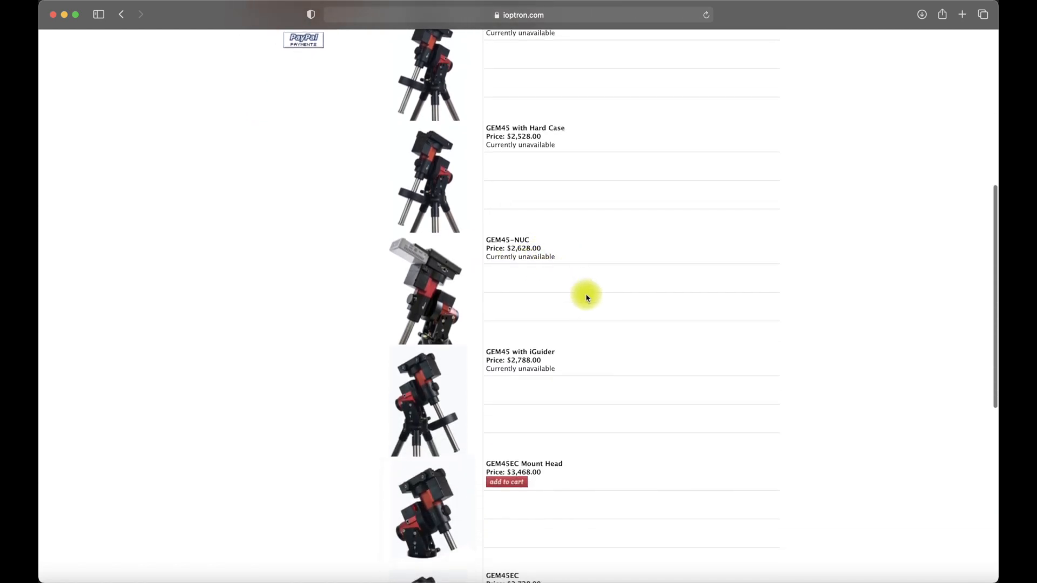
scroll("down", 3)
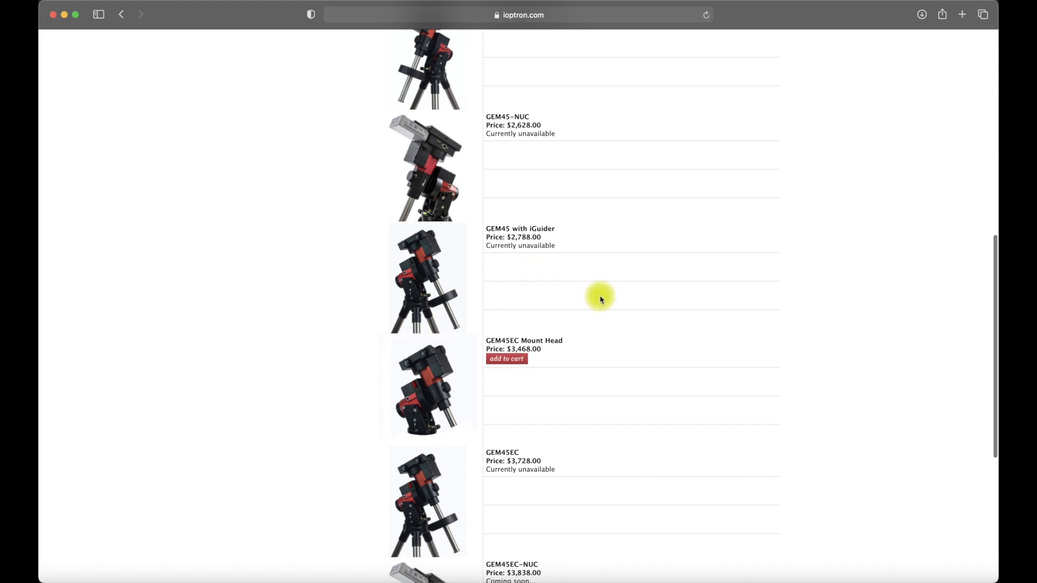
scroll("down", 3)
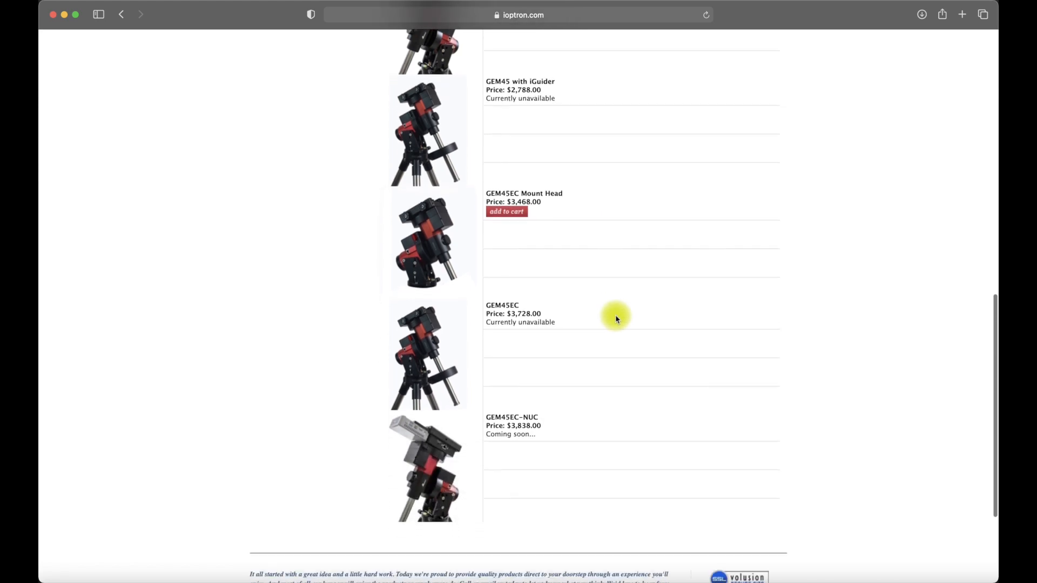
scroll("down", 3)
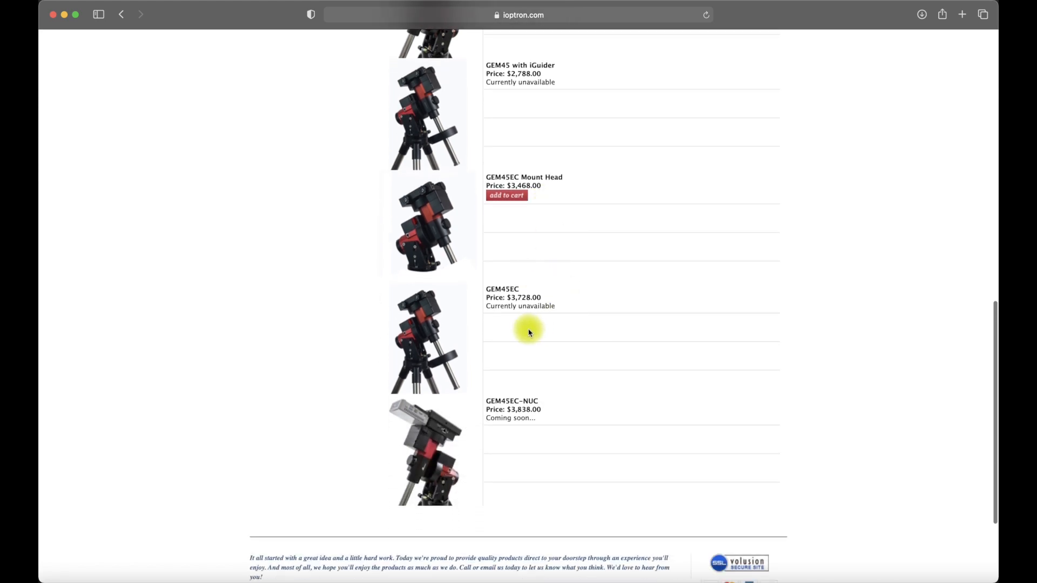
scroll("down", 3)
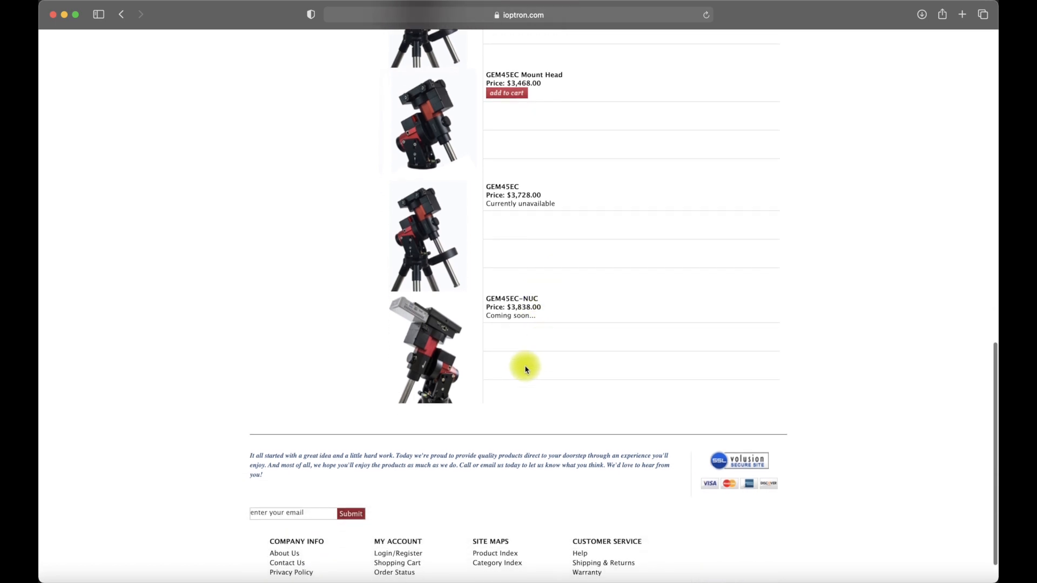
scroll("up", 3)
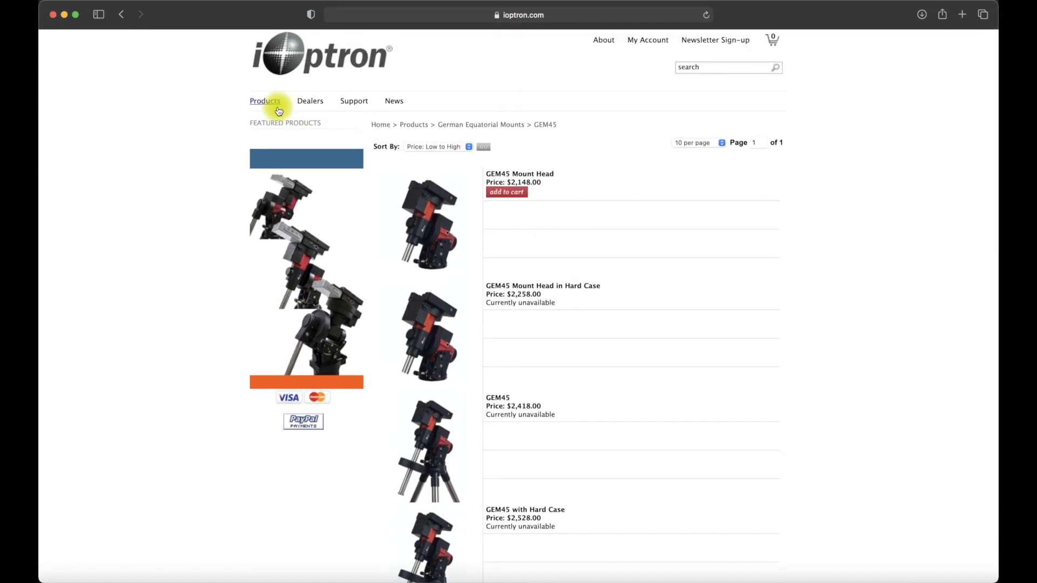
- Browse Accessories › Tripods and Piers sorted by price high to low, Tri-Pier 360 first
left_click(121, 14)
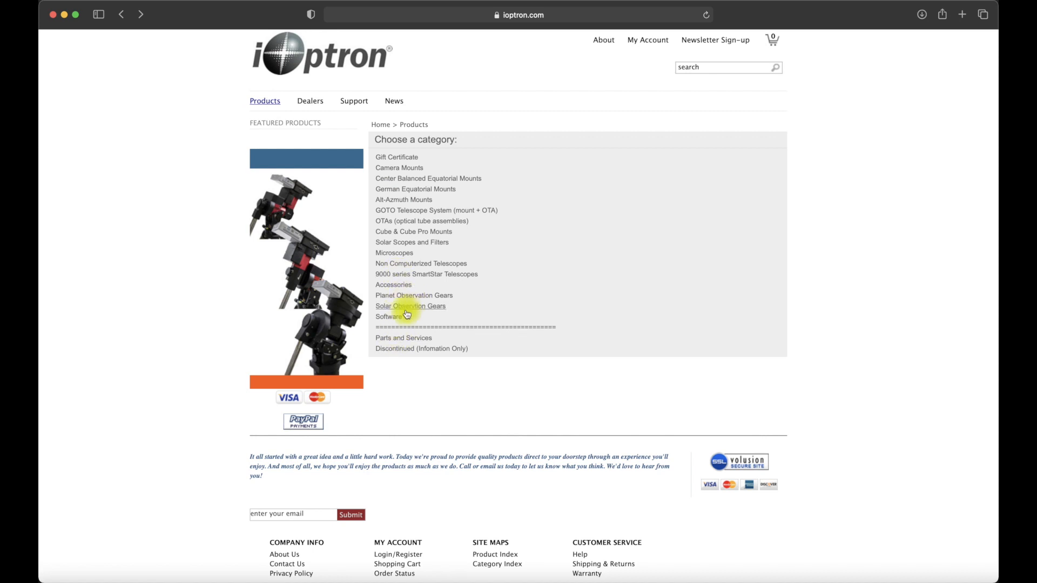
left_click(393, 284)
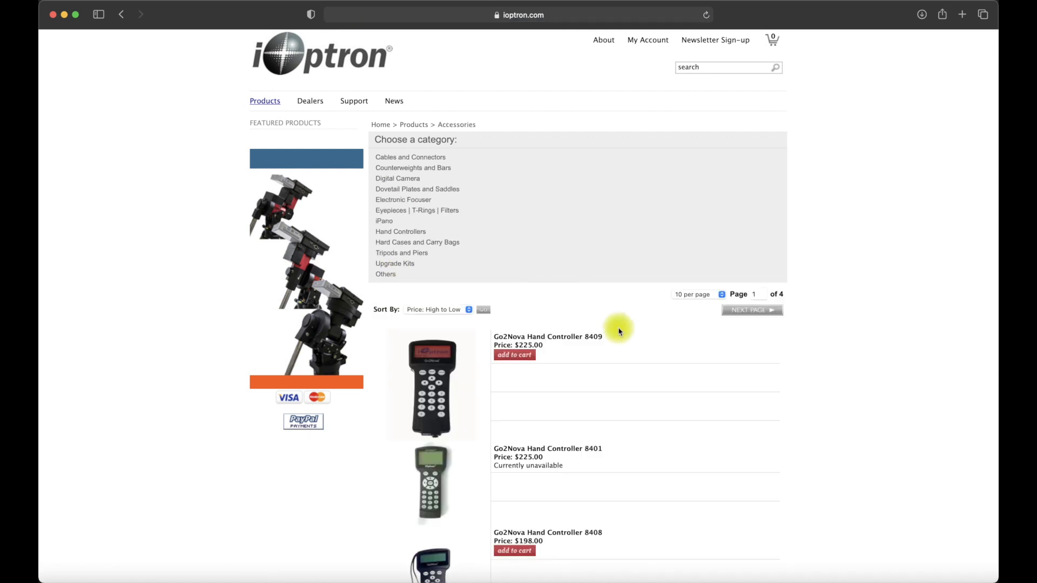
scroll("down", 3)
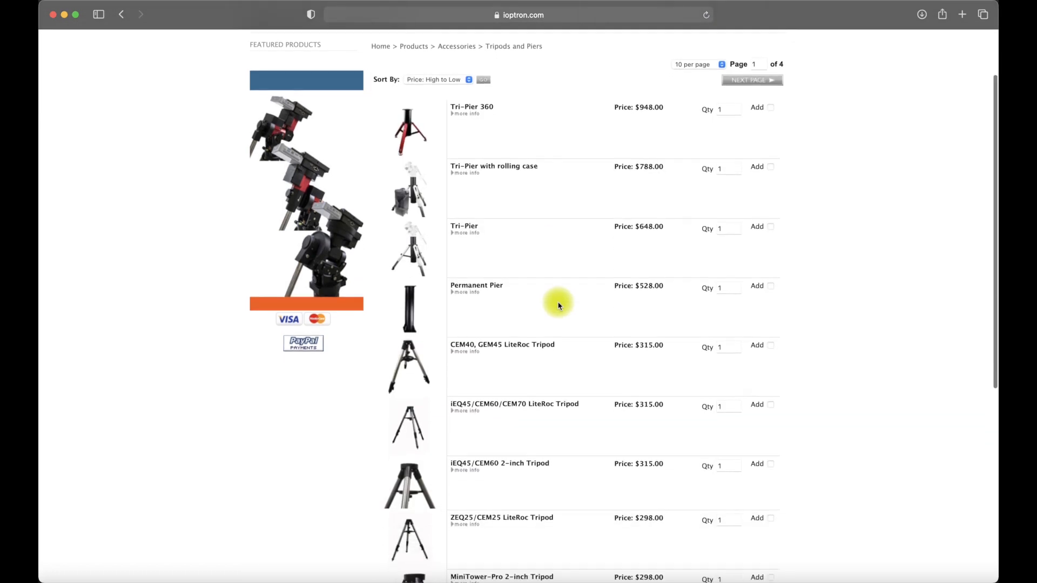
scroll("down", 3)
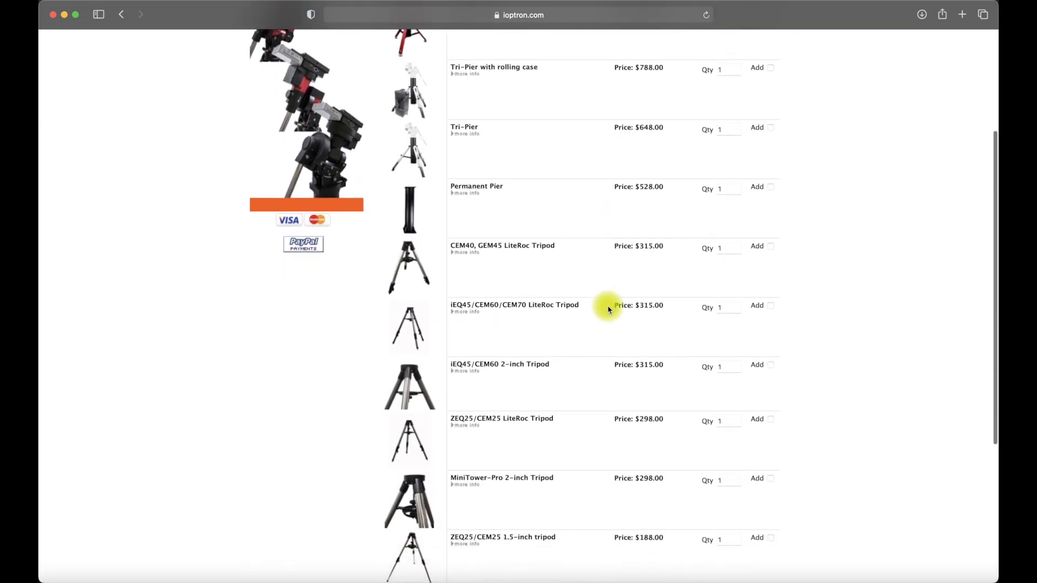
scroll("down", 3)
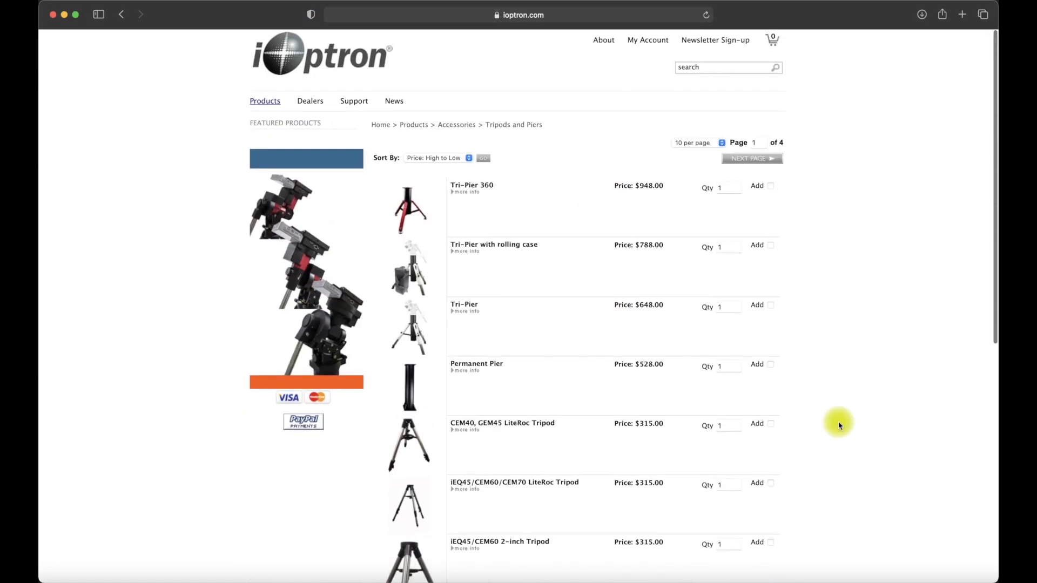
mouse_move(967, 574)
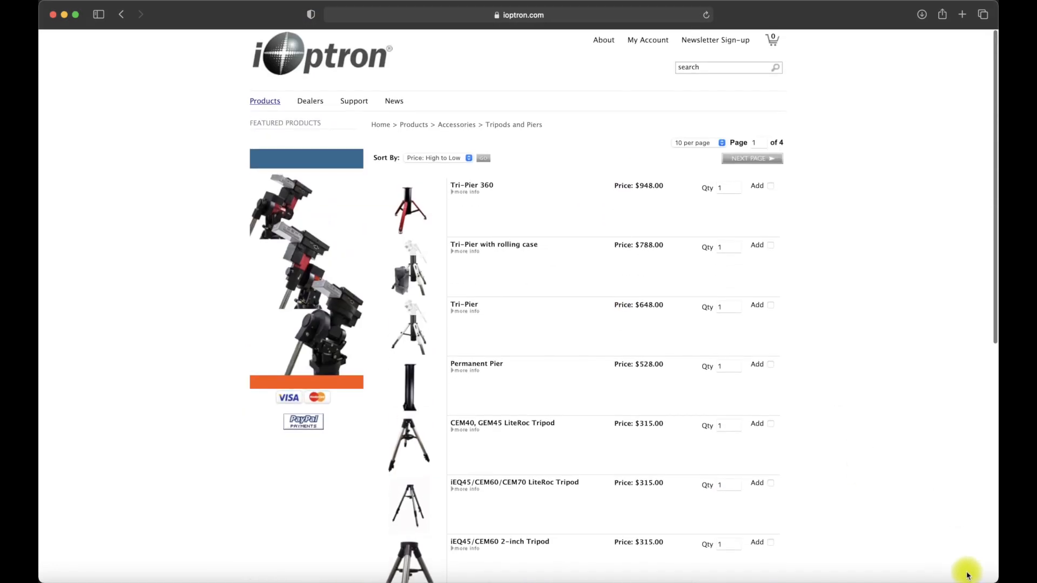
- Navigate to Products › Center Balanced Equatorial Mounts › CEM40 listing
left_click(264, 100)
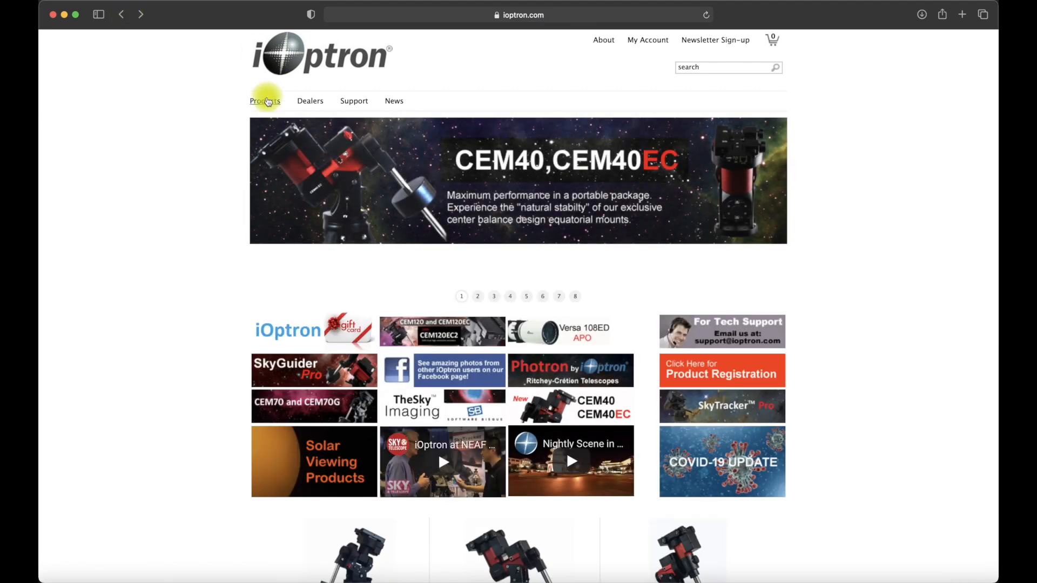
left_click(265, 101)
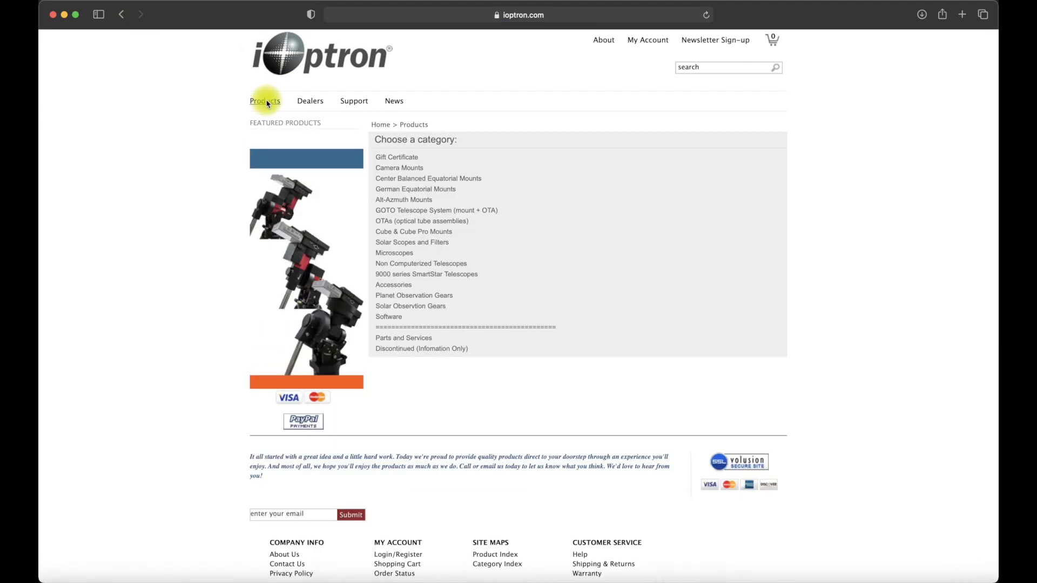
left_click(428, 178)
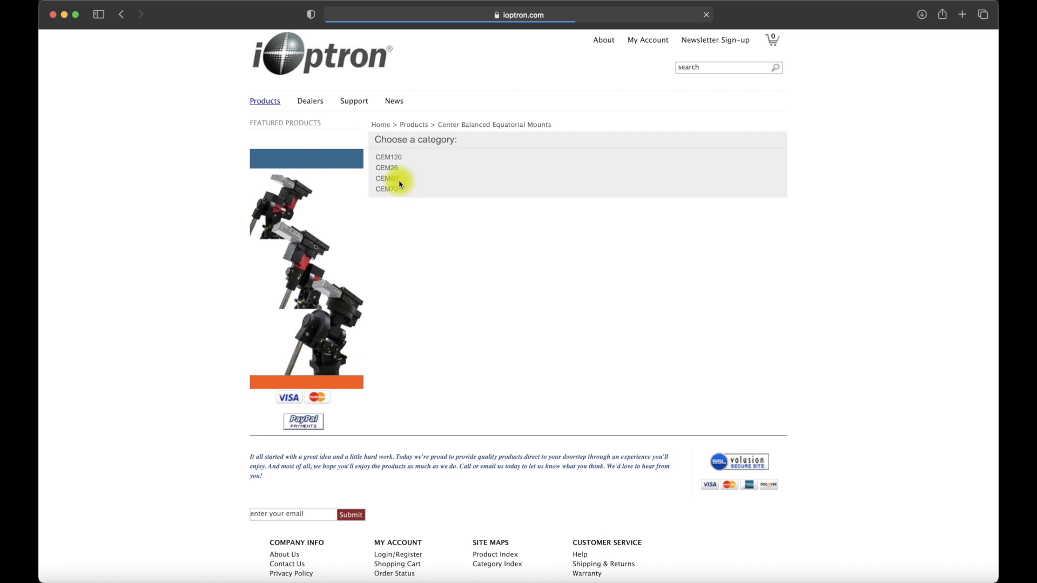
left_click(388, 178)
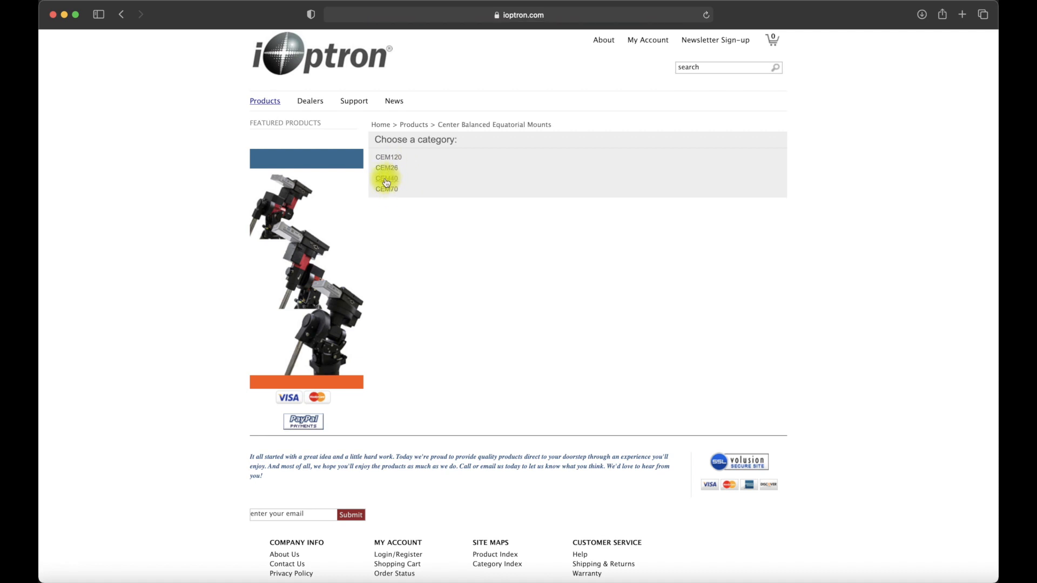
left_click(387, 178)
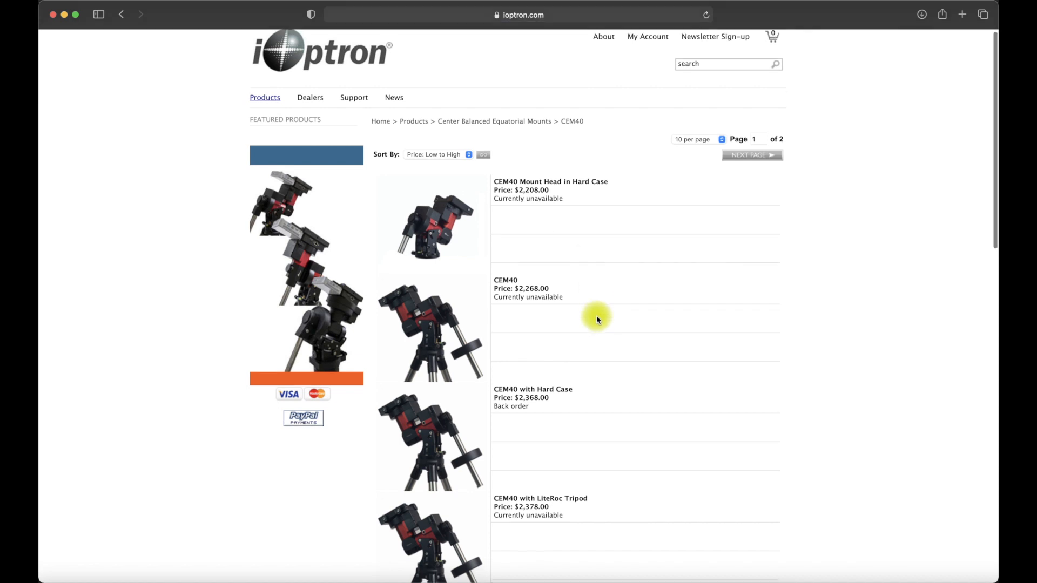
- Review the CEM40 and CEM40EC variants with their prices and availability
scroll("down", 3)
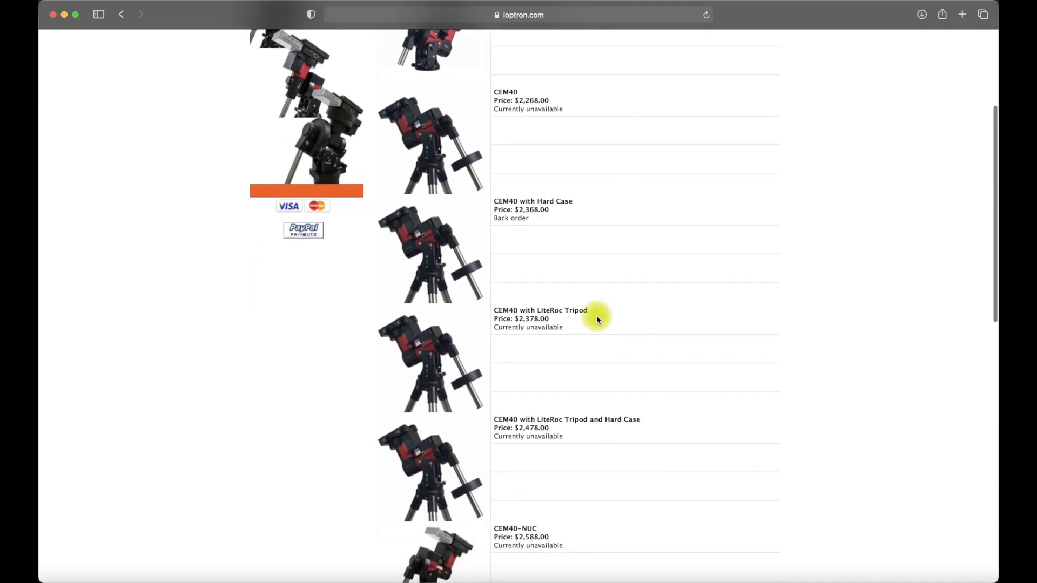
scroll("down", 3)
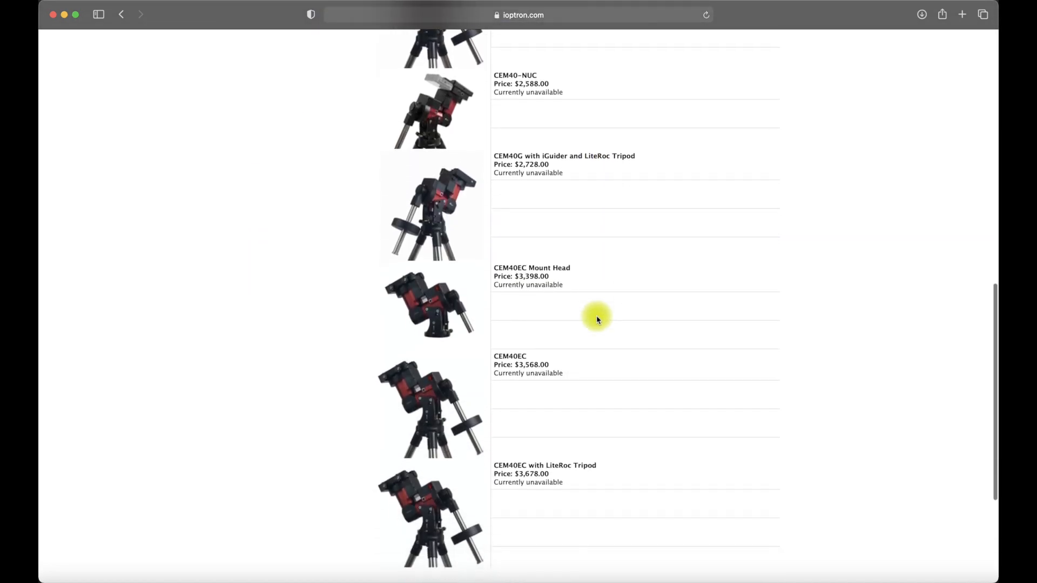
scroll("down", 3)
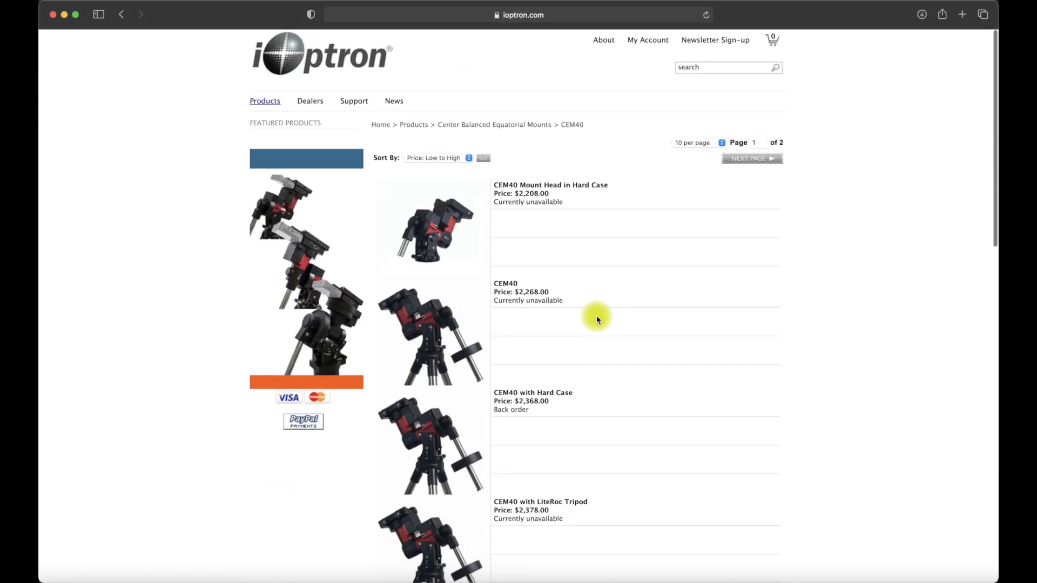
mouse_move(403, 284)
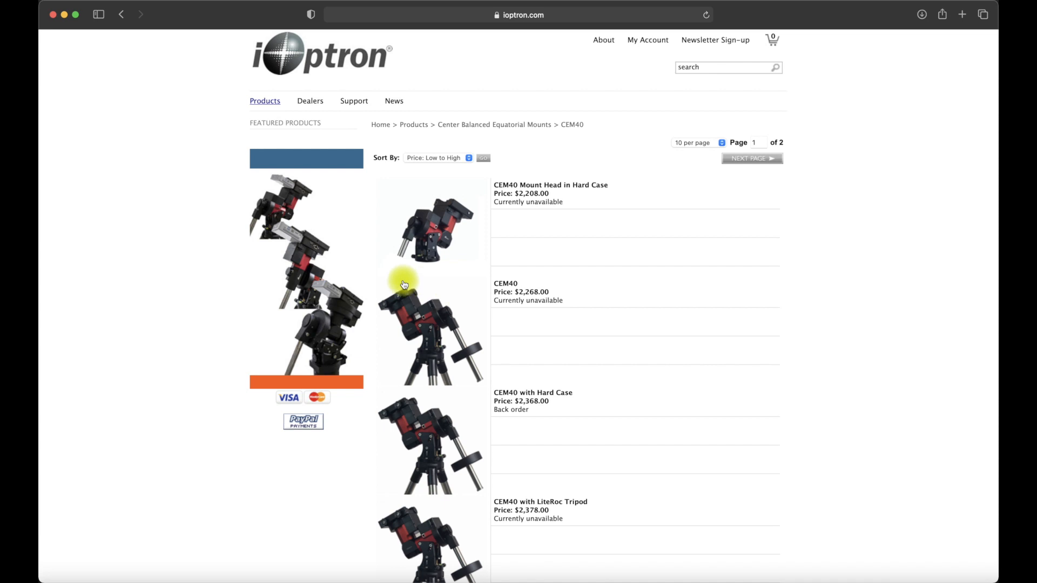
mouse_move(265, 93)
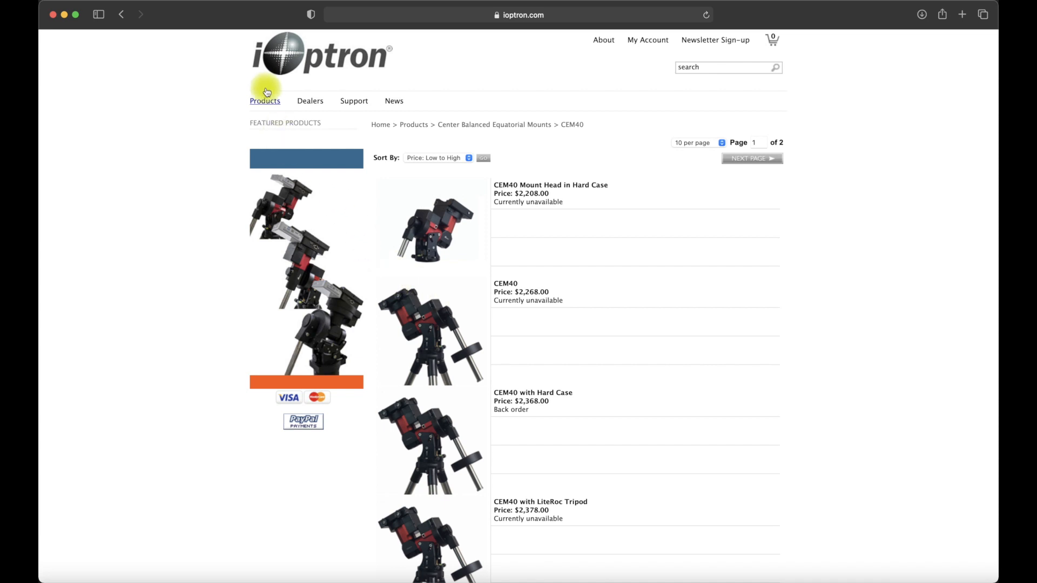
- Read the GEM45 manual past the Vixen saddle figure on page 16
left_click(265, 101)
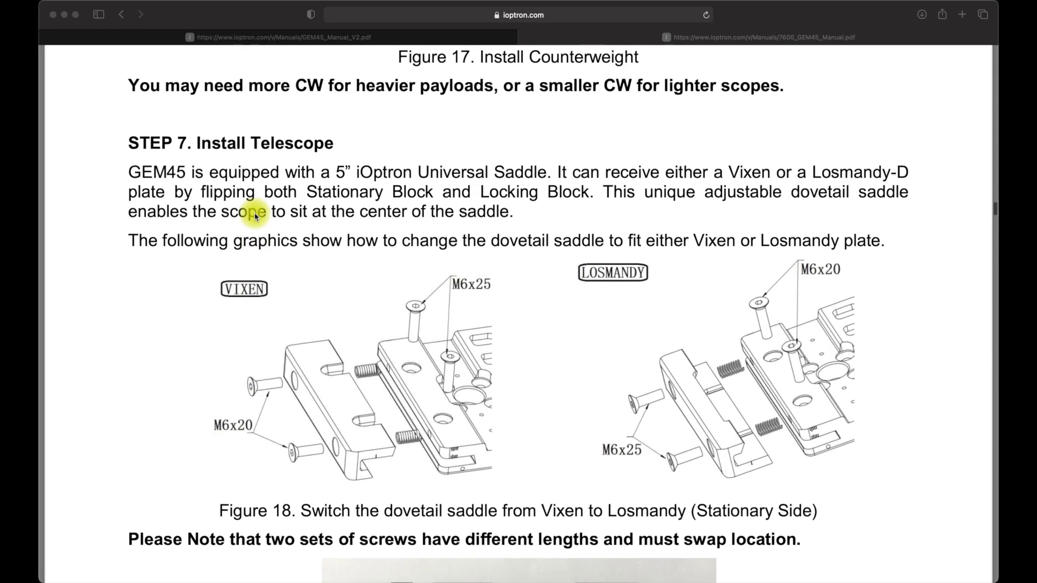
scroll("down", 3)
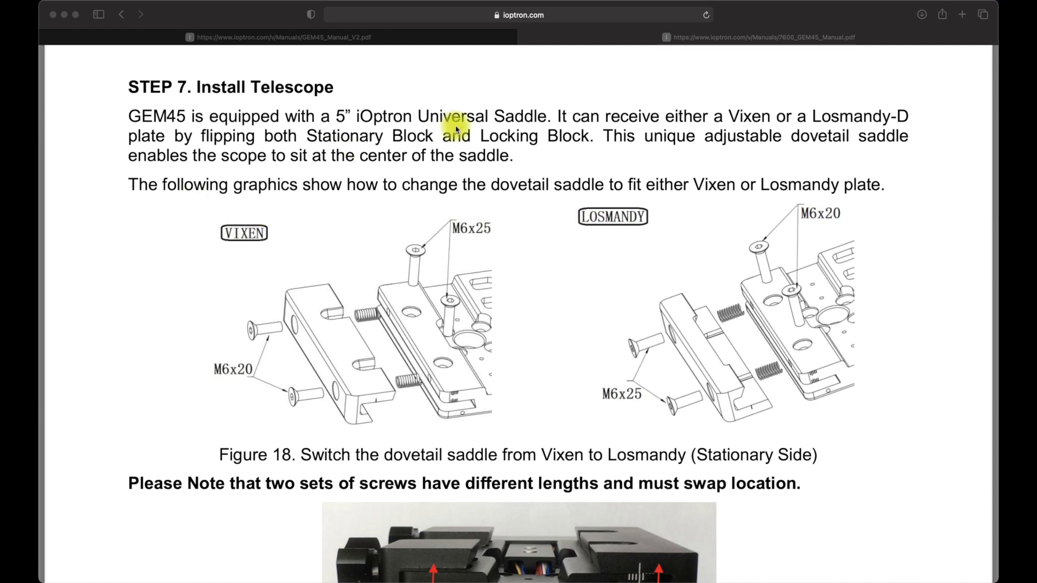
mouse_move(885, 117)
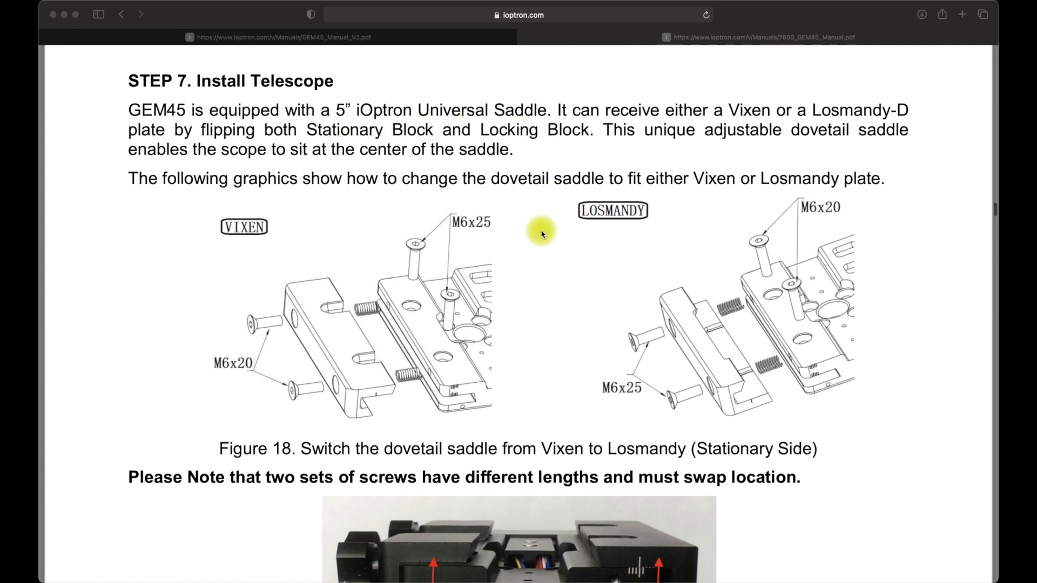
scroll("down", 3)
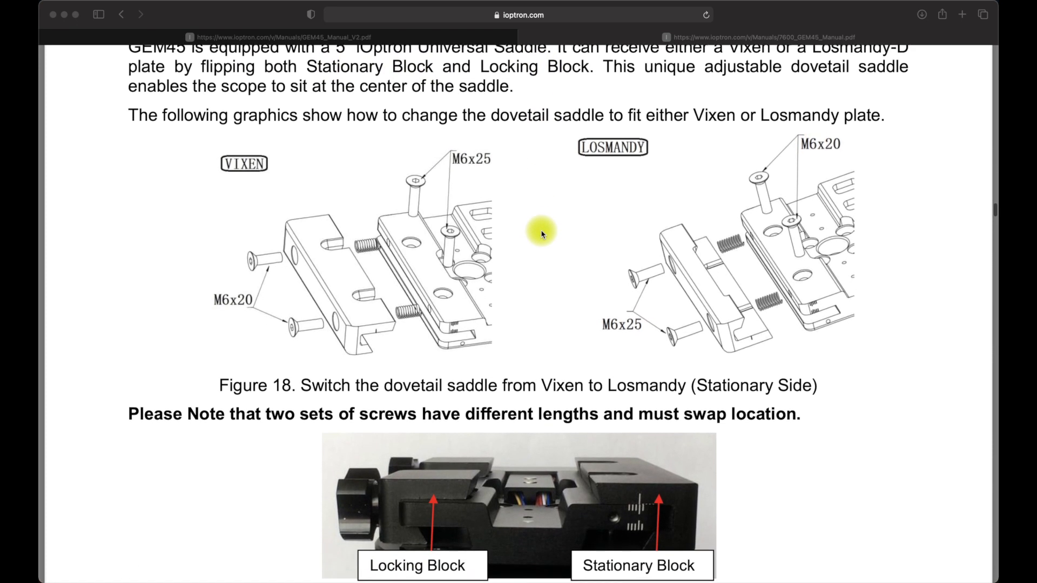
scroll("down", 3)
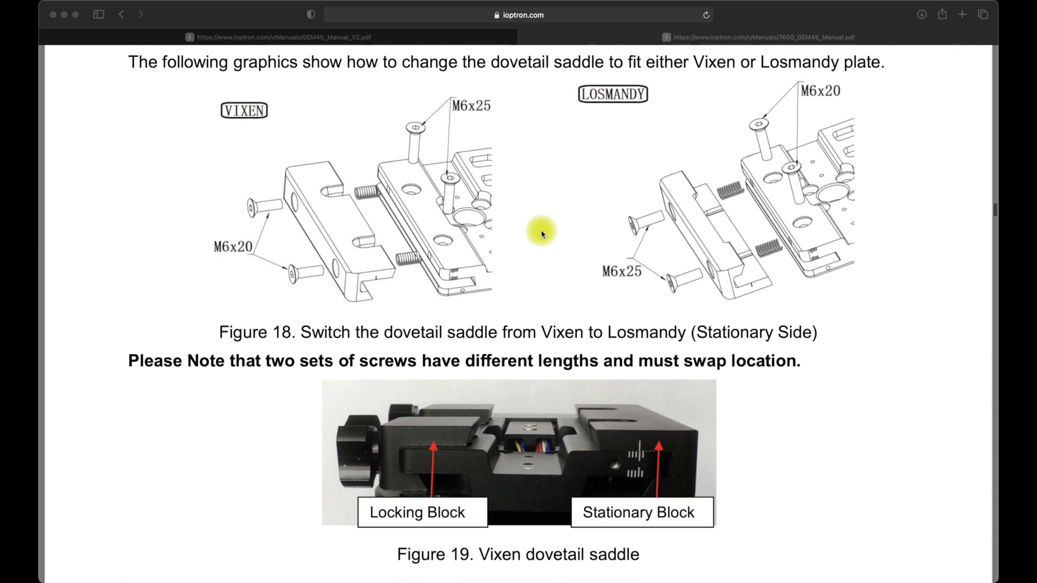
scroll("down", 3)
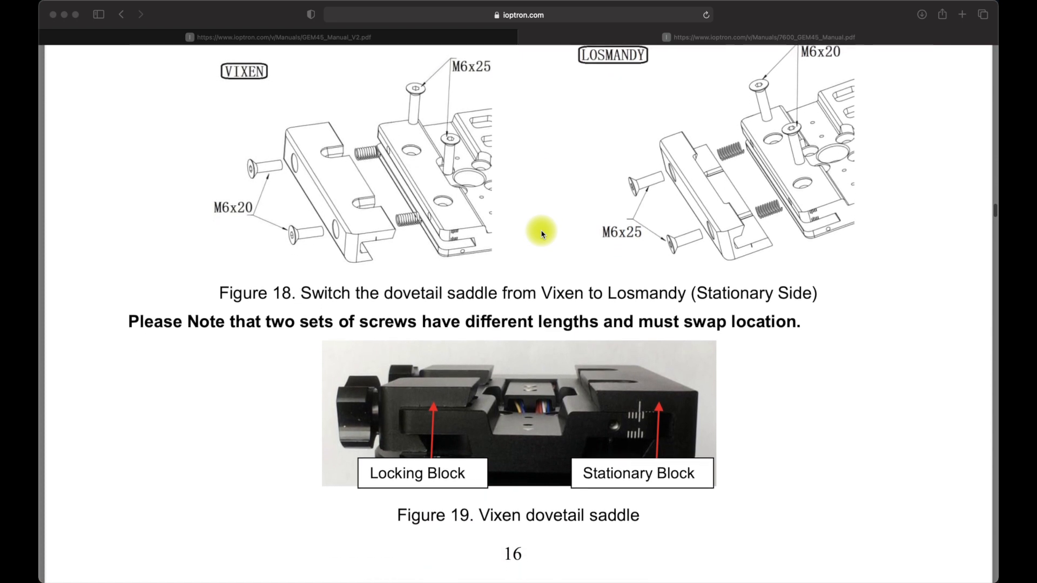
- Continue to Figure 20, the Losmandy dovetail saddle, and Step 8, Balance the Payload
scroll("down", 3)
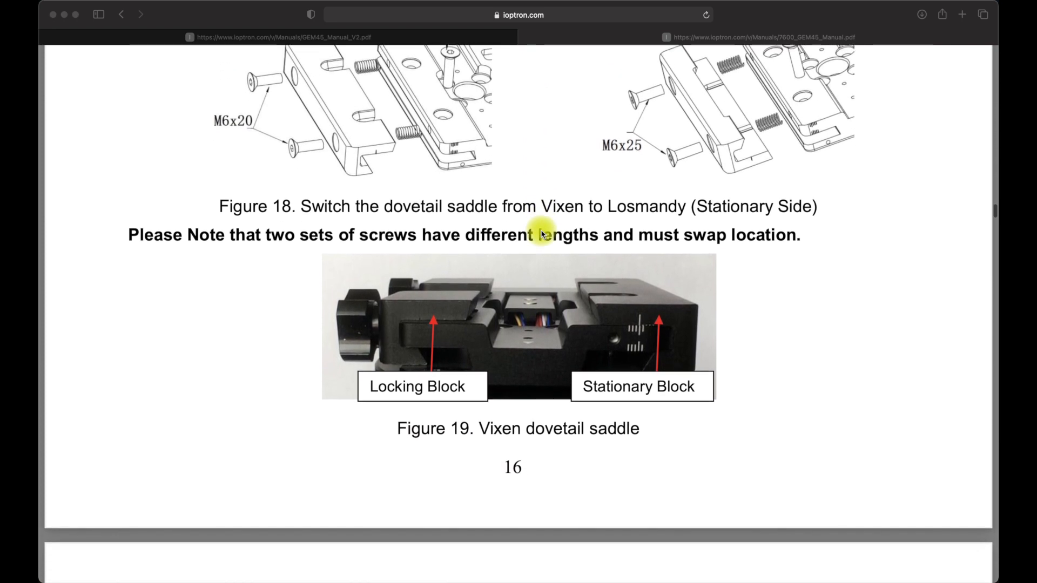
scroll("down", 3)
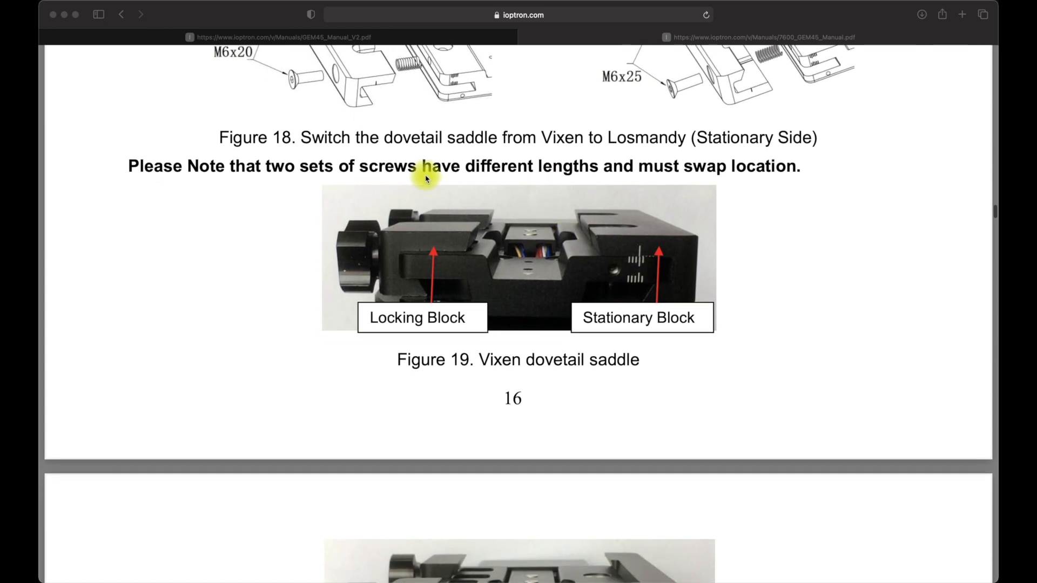
mouse_move(489, 204)
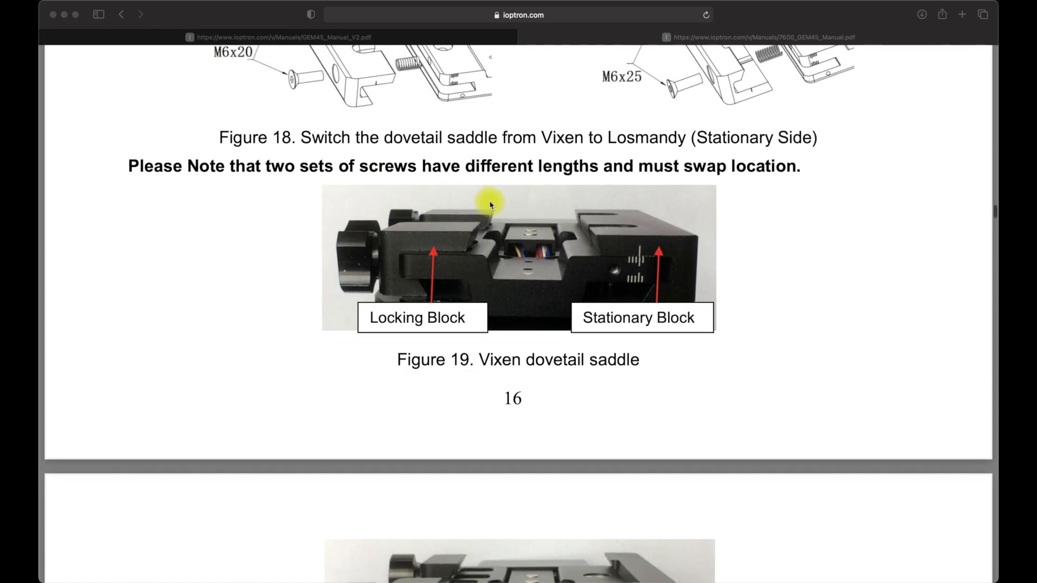
scroll("down", 3)
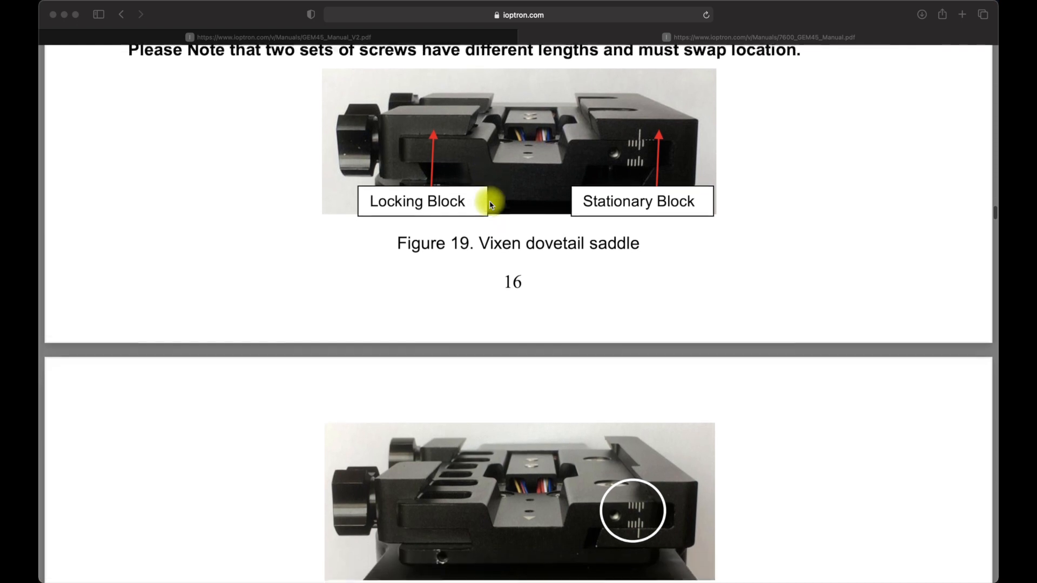
scroll("down", 3)
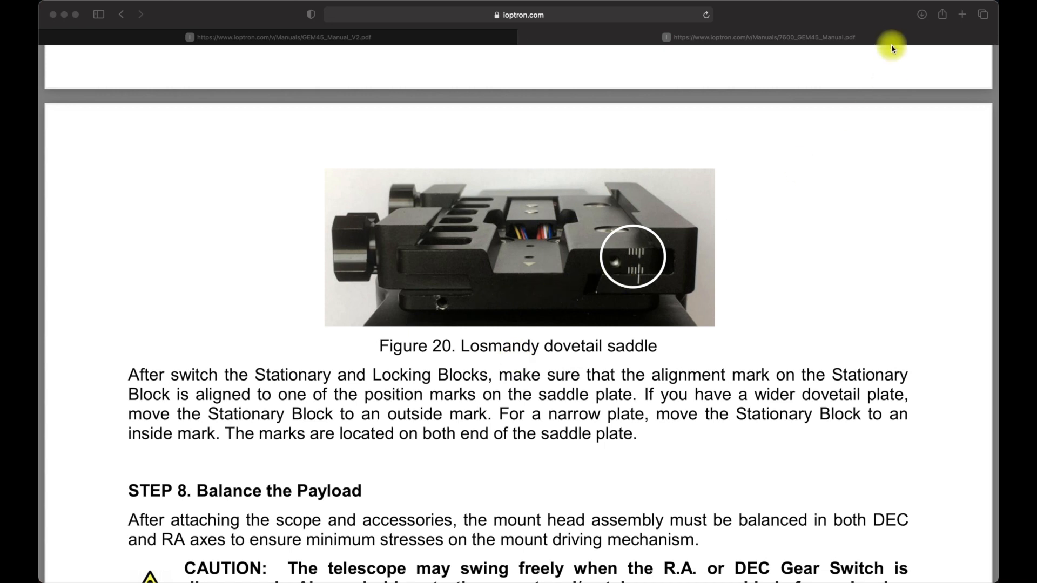
mouse_move(892, 52)
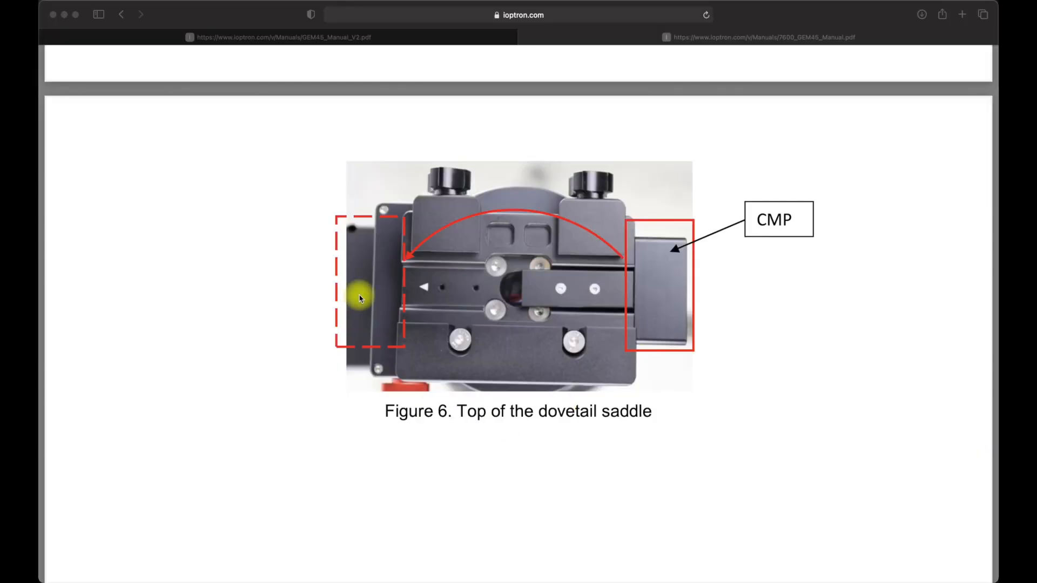
mouse_move(565, 251)
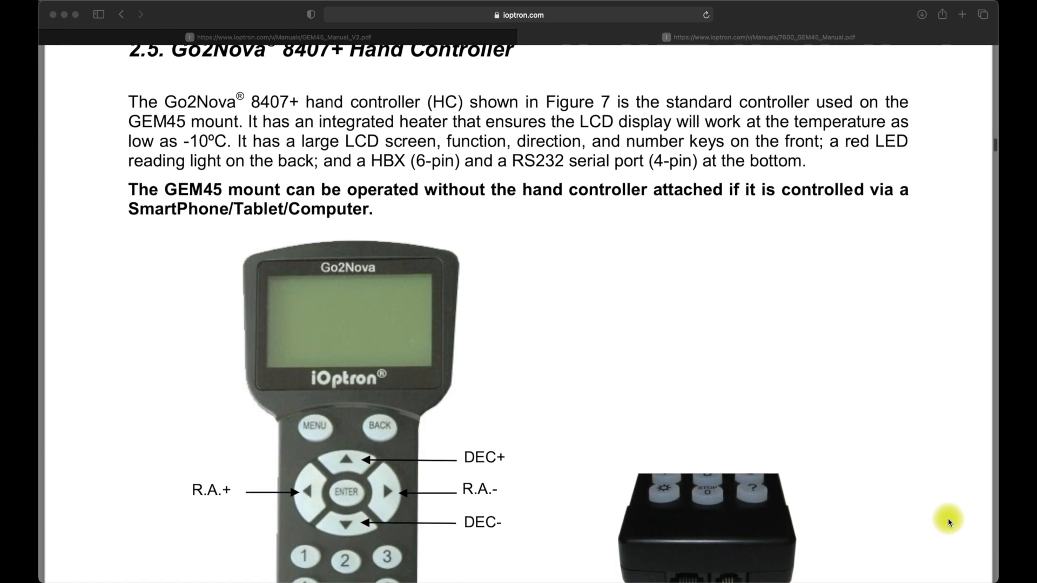
- Reach section 2.5 Go2Nova 8407+ Hand Controller and its HBX/serial port diagram
scroll("down", 3)
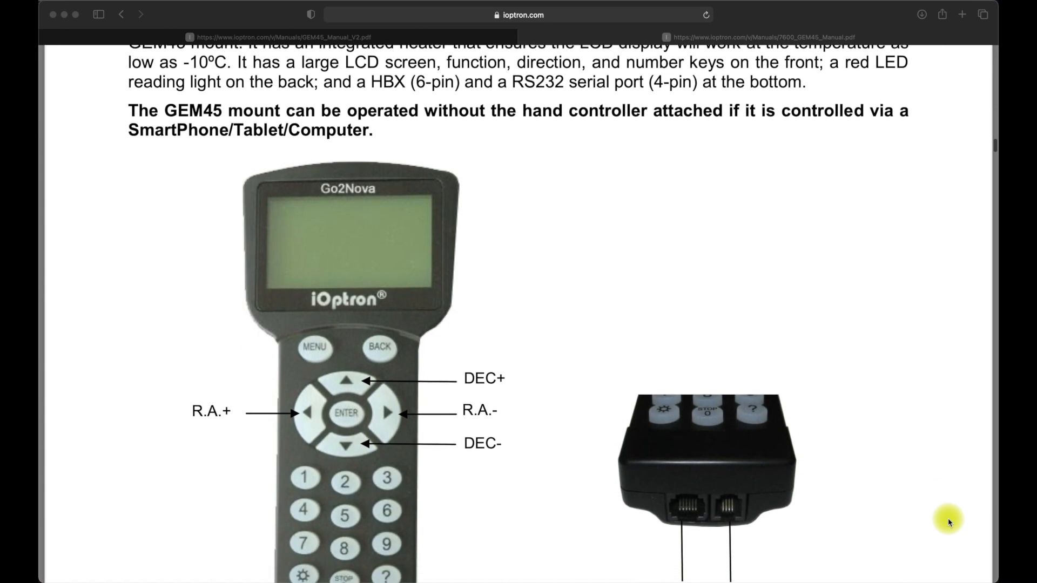
scroll("down", 3)
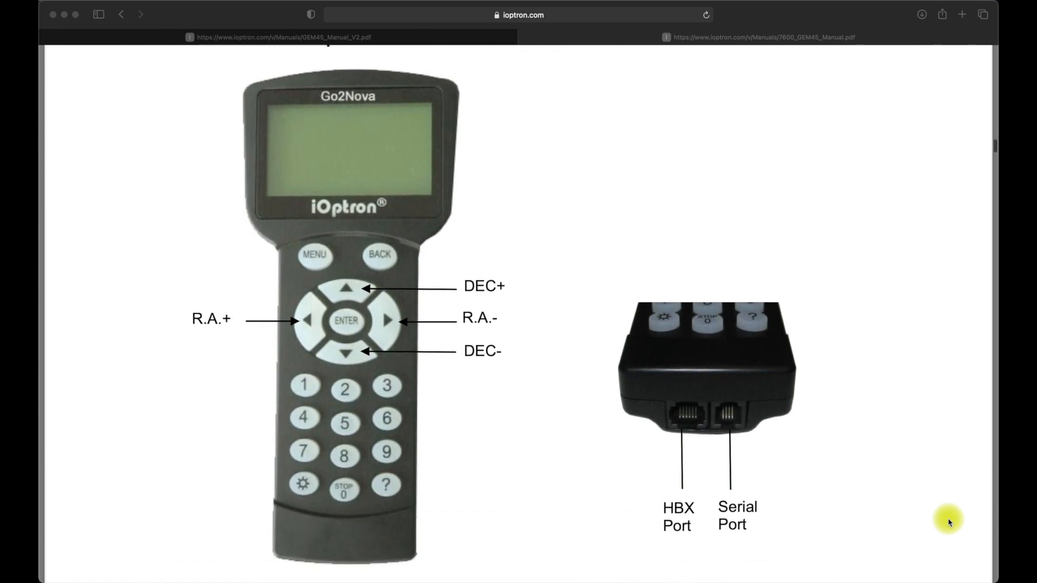
scroll("down", 3)
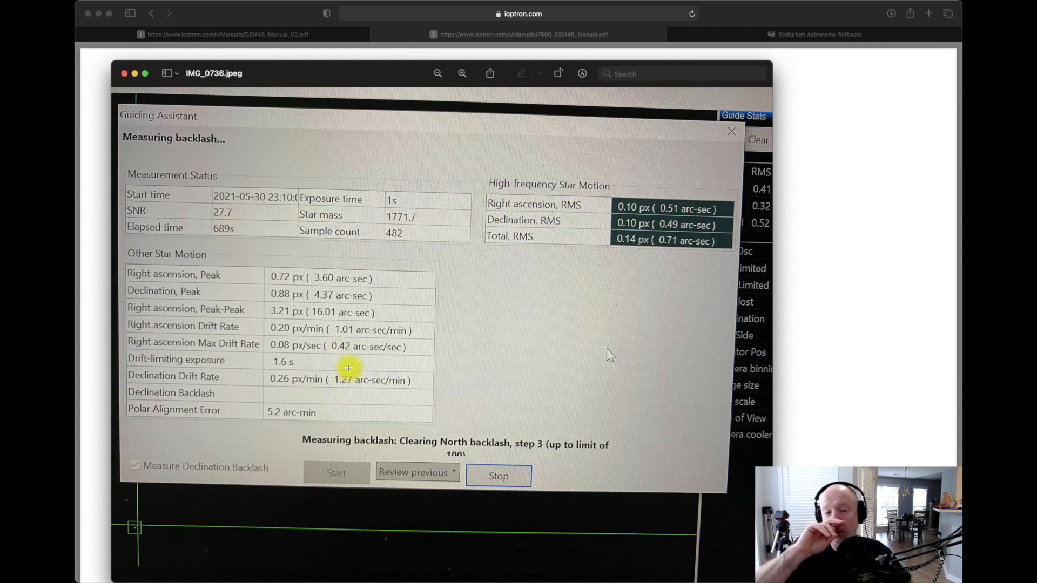
mouse_move(279, 248)
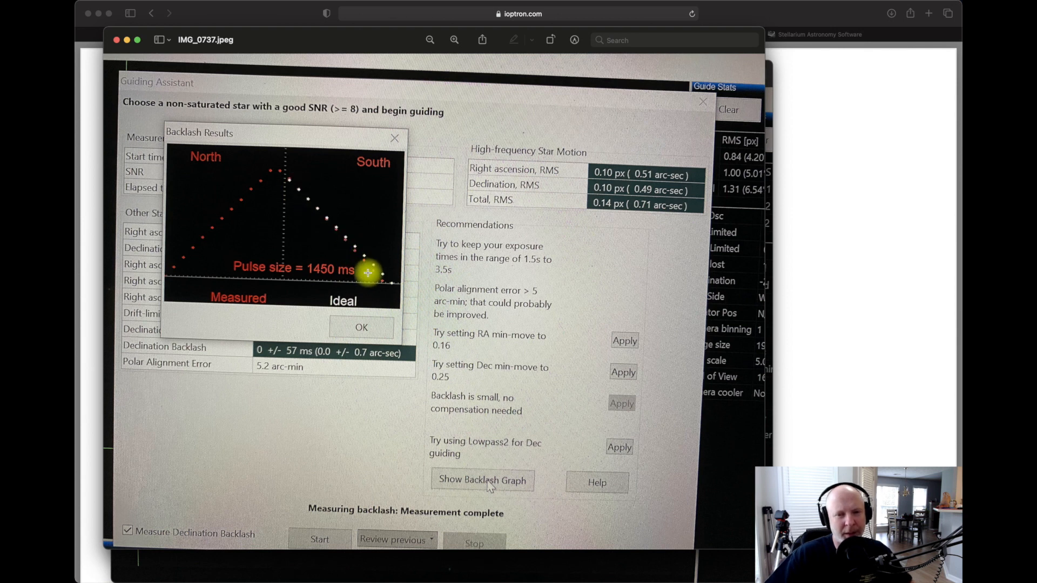
mouse_move(324, 217)
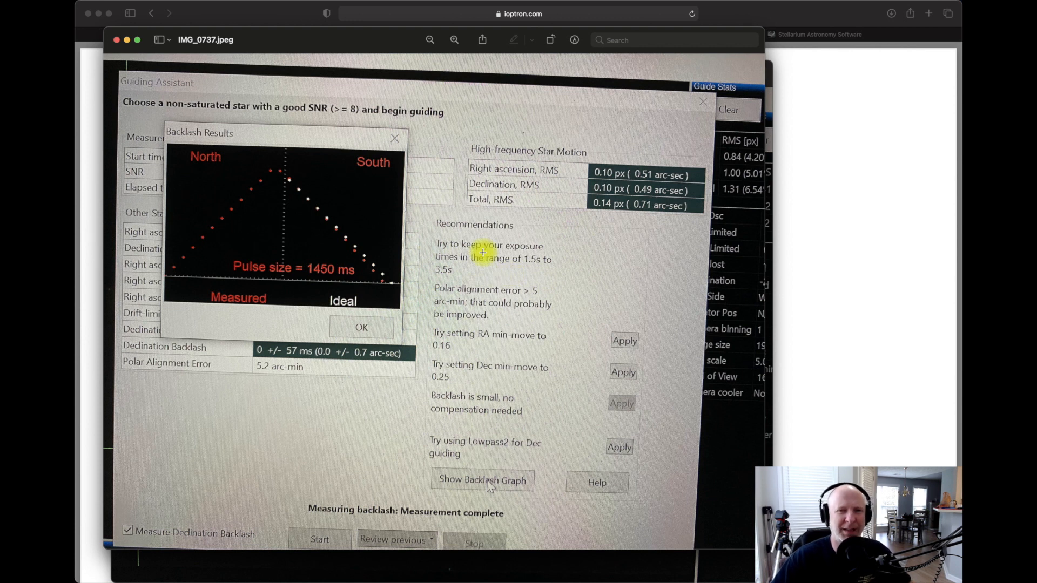
mouse_move(528, 266)
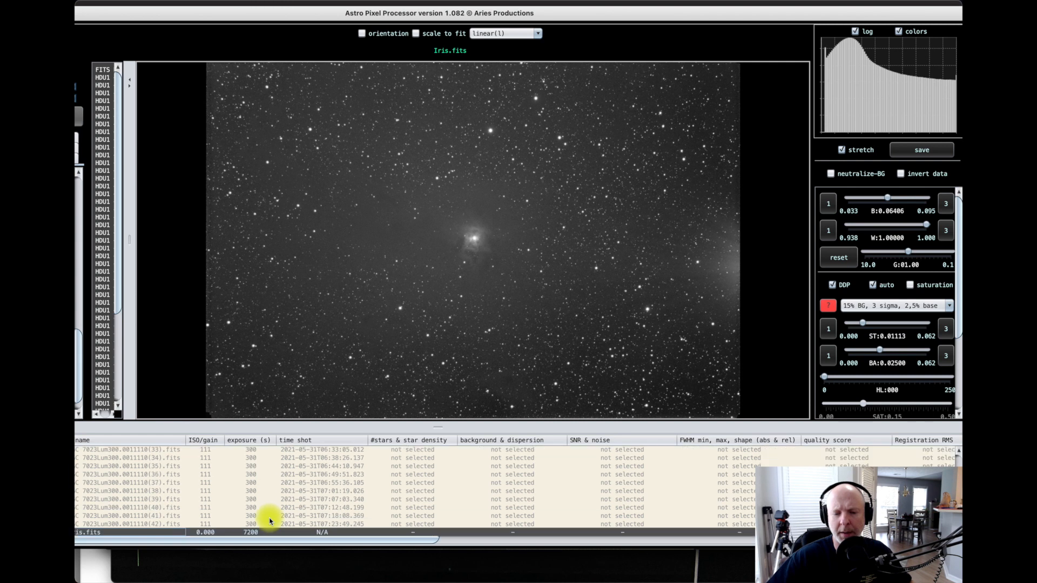
- Load light frame NGC 7023Lum300.0011110(37).fits in the viewer, then return to Iris.fits
left_click(258, 499)
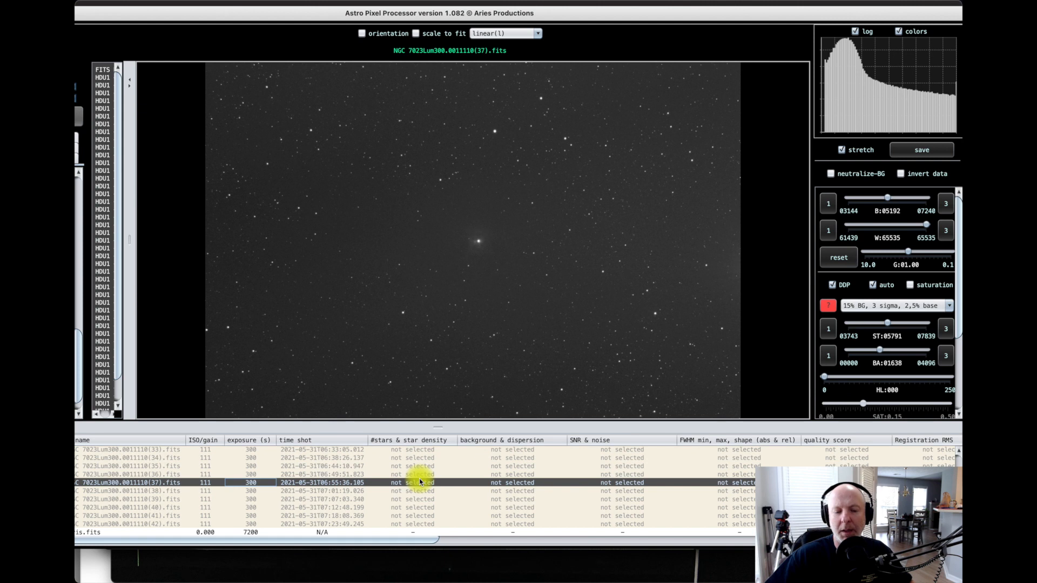
left_click(159, 532)
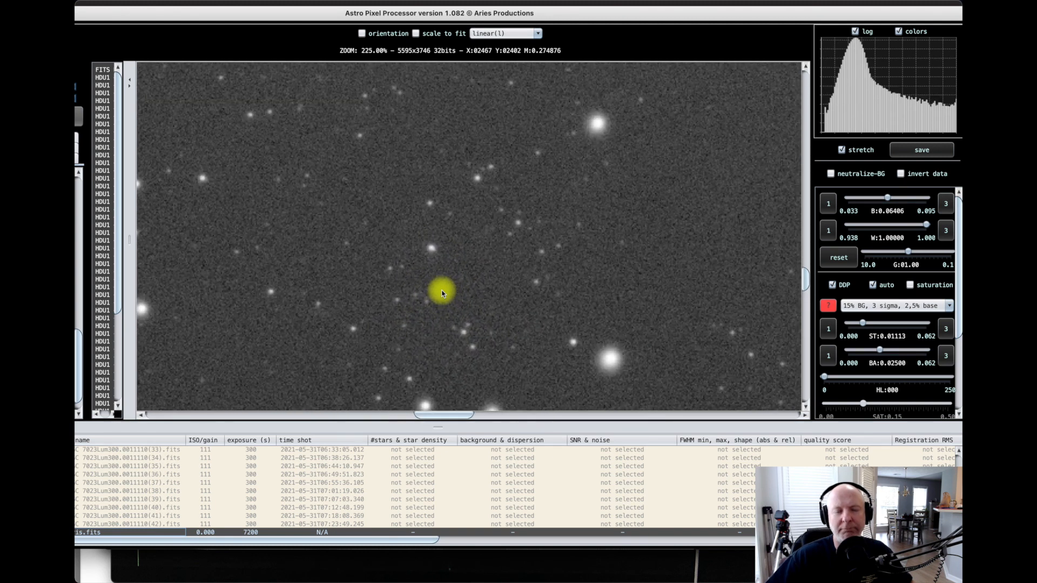
- Zoom into the stacked Iris star field to inspect individual star shapes and noise
scroll("down", 3)
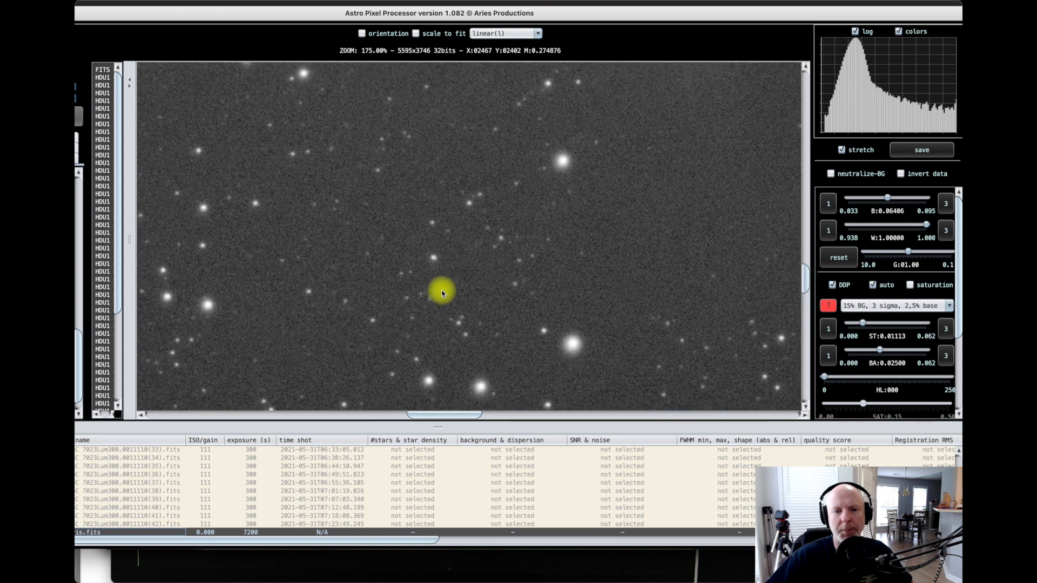